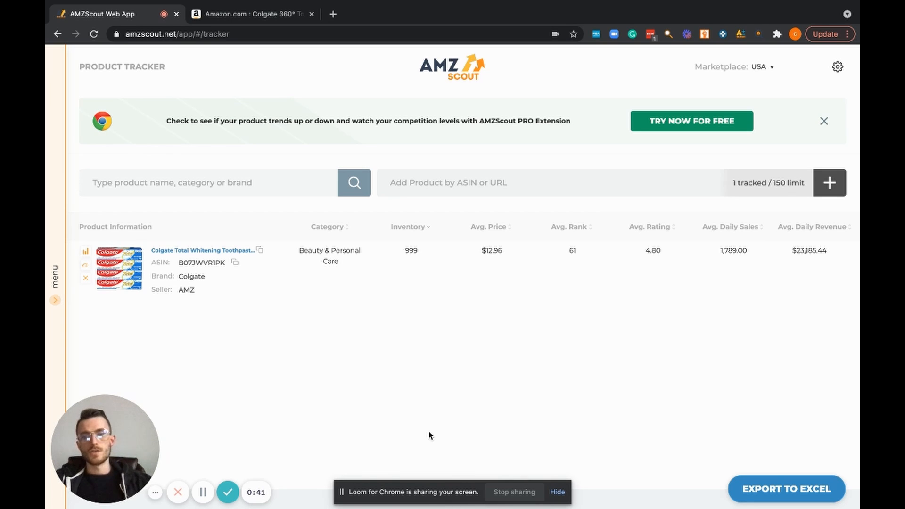
pyautogui.moveTo(79, 288)
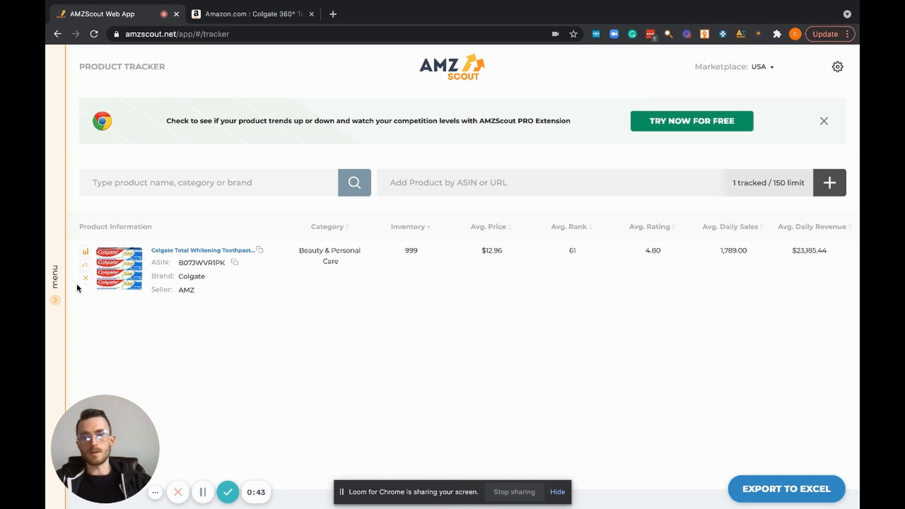
pyautogui.moveTo(192, 344)
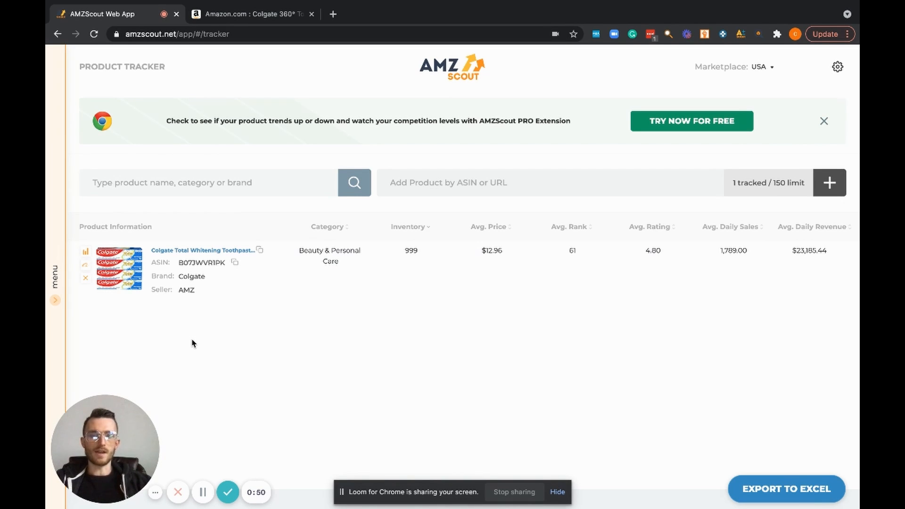
pyautogui.moveTo(208, 350)
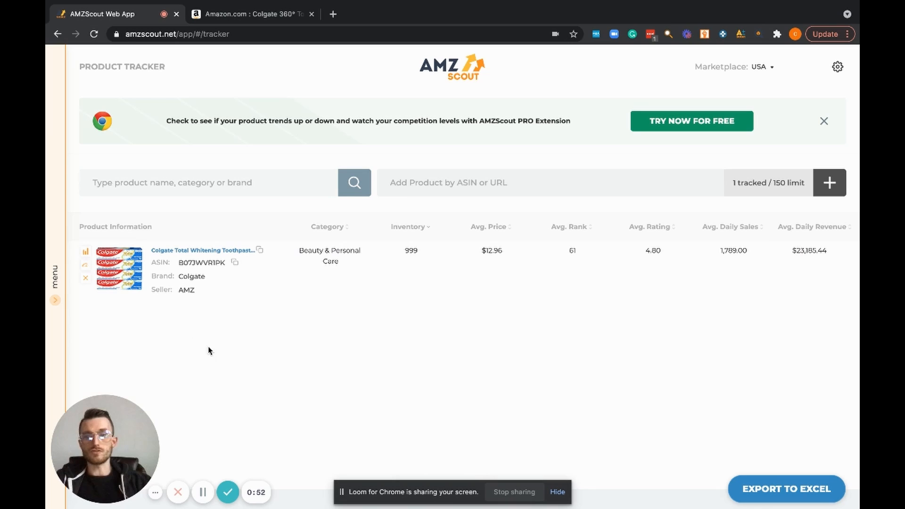
pyautogui.moveTo(224, 354)
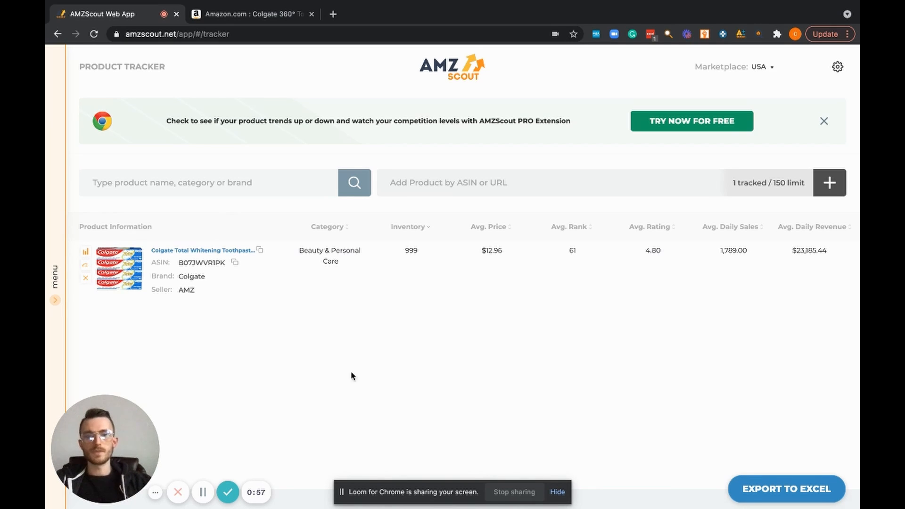
pyautogui.moveTo(143, 325)
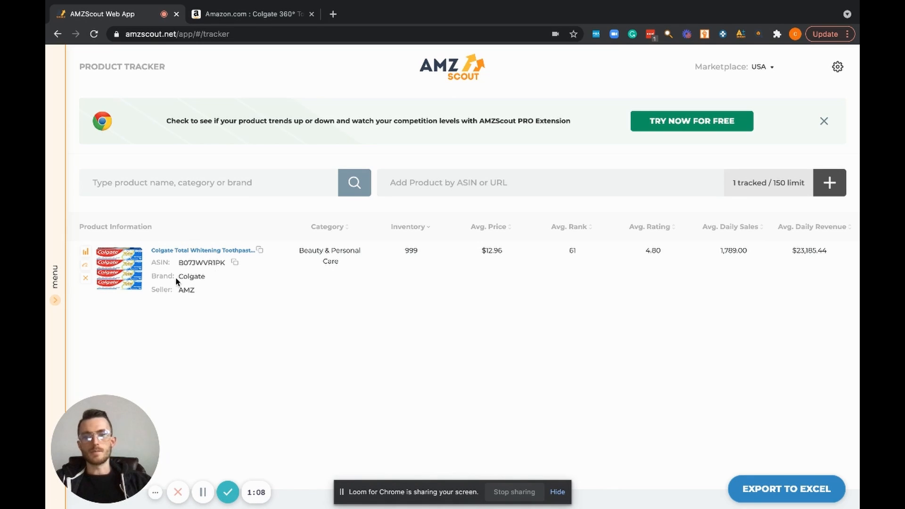
pyautogui.moveTo(198, 289)
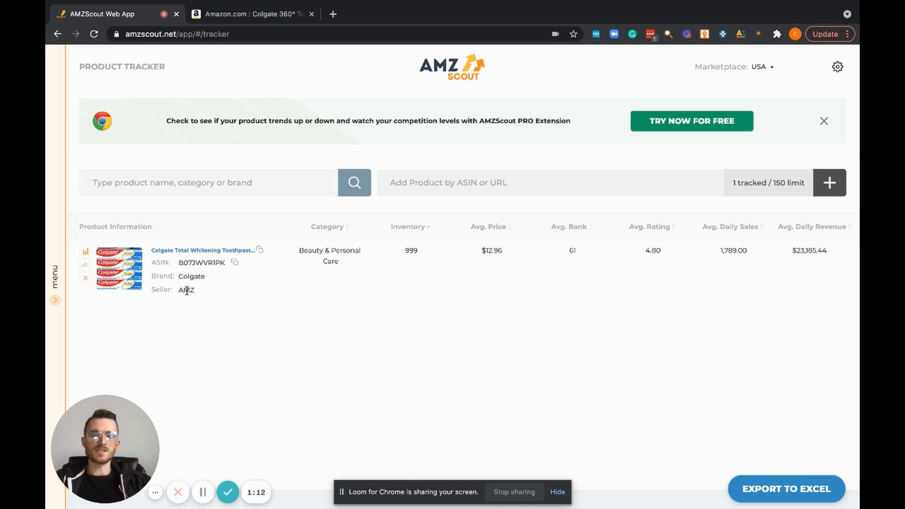
pyautogui.moveTo(199, 295)
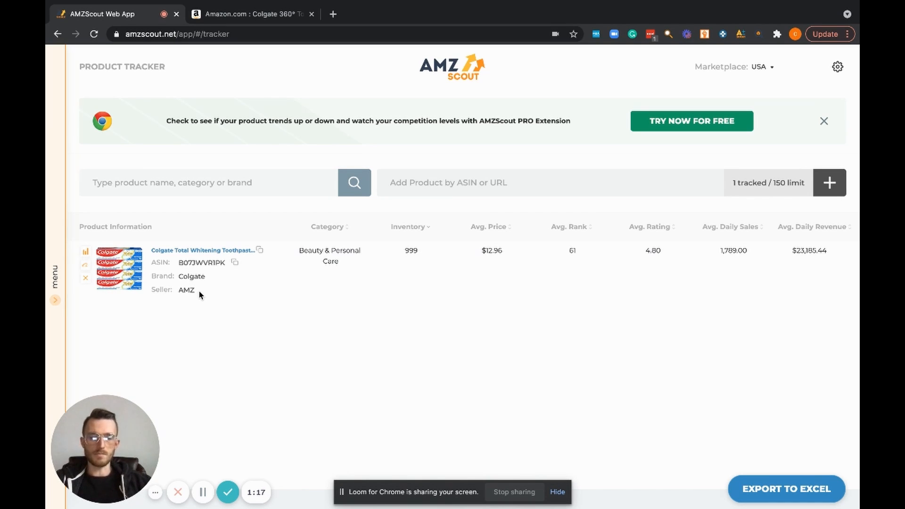
pyautogui.moveTo(298, 255)
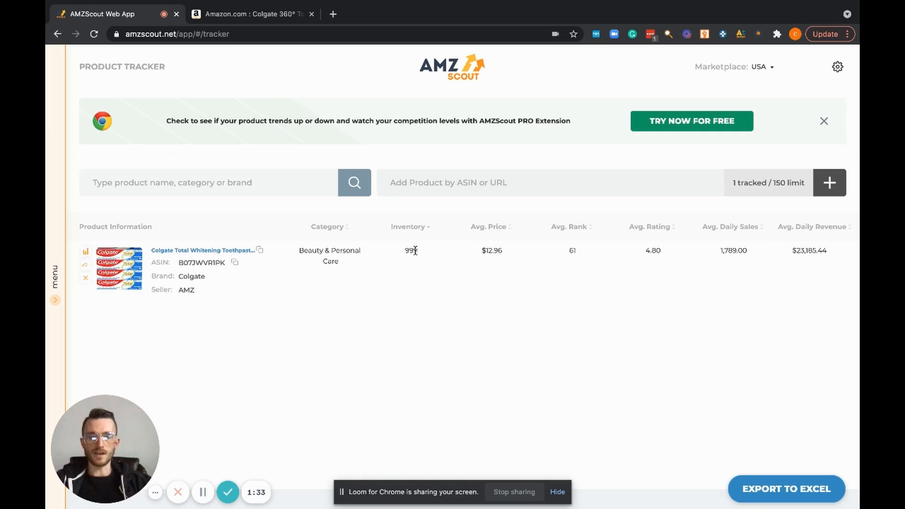
pyautogui.moveTo(493, 254)
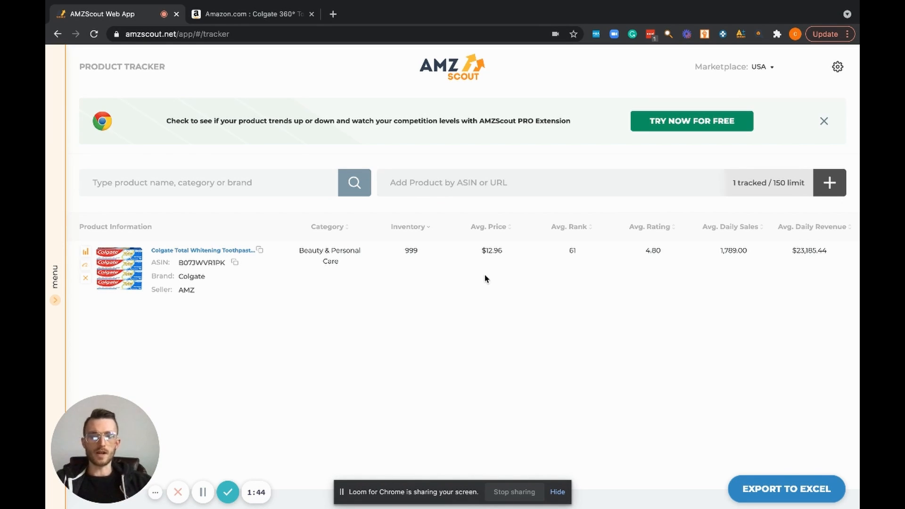
pyautogui.moveTo(642, 333)
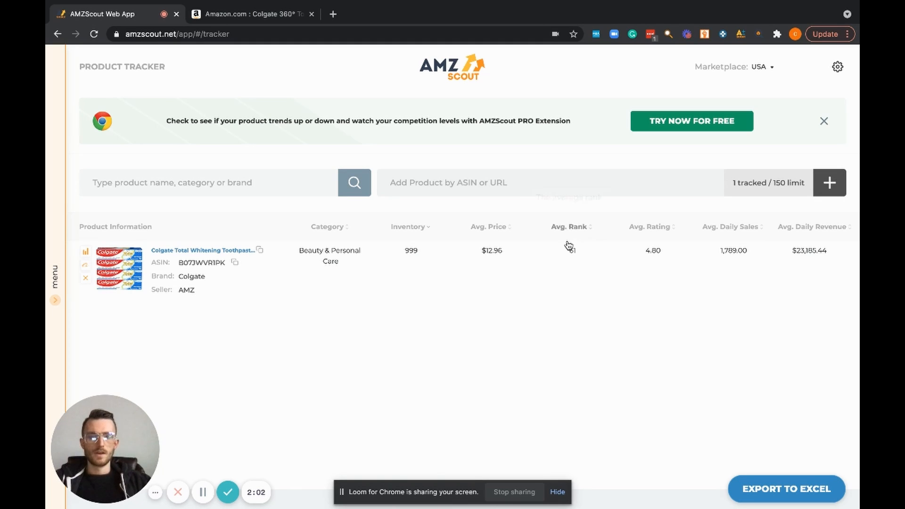
pyautogui.moveTo(570, 226)
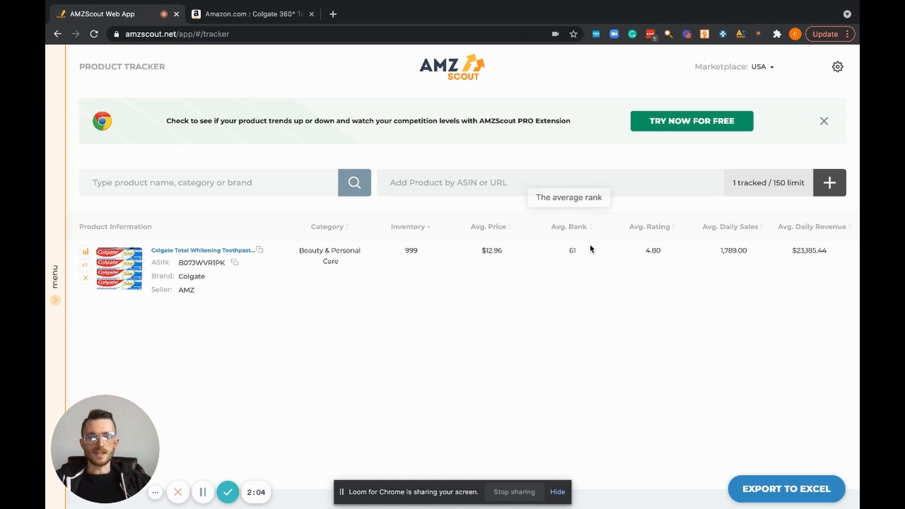
pyautogui.moveTo(575, 279)
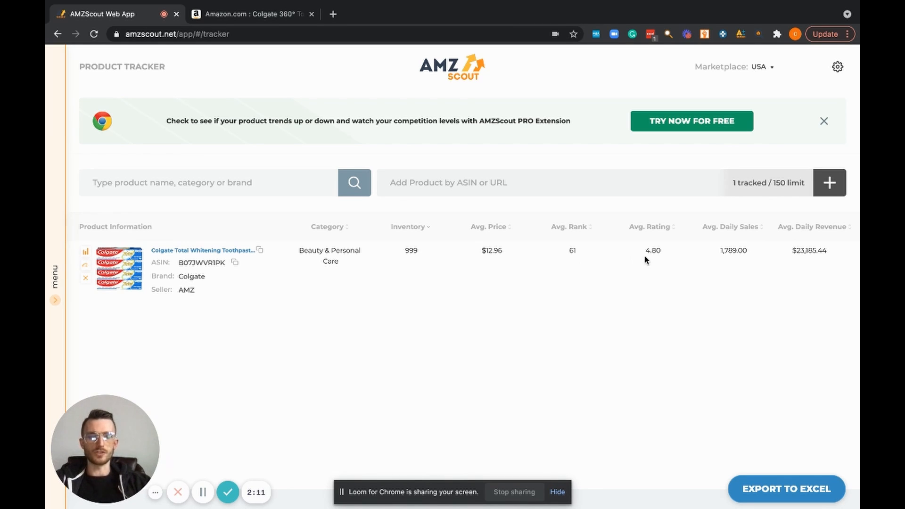
pyautogui.moveTo(671, 263)
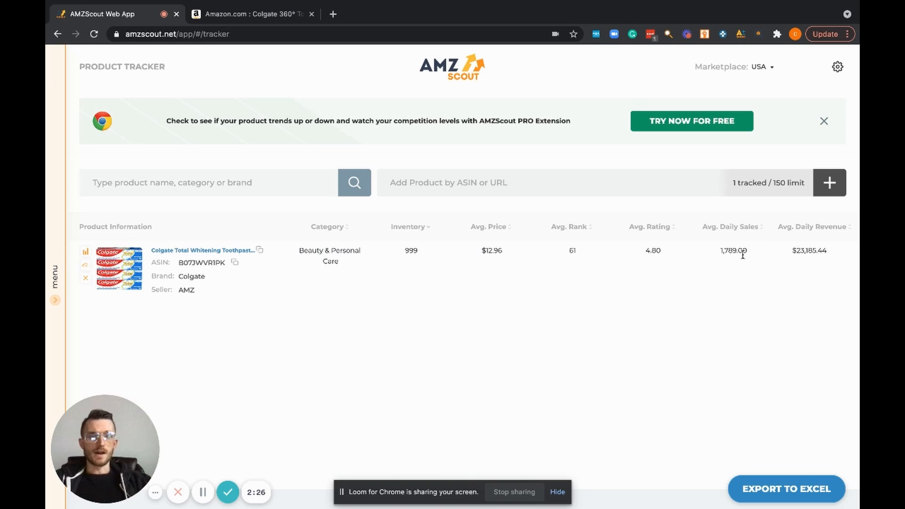
pyautogui.moveTo(730, 226)
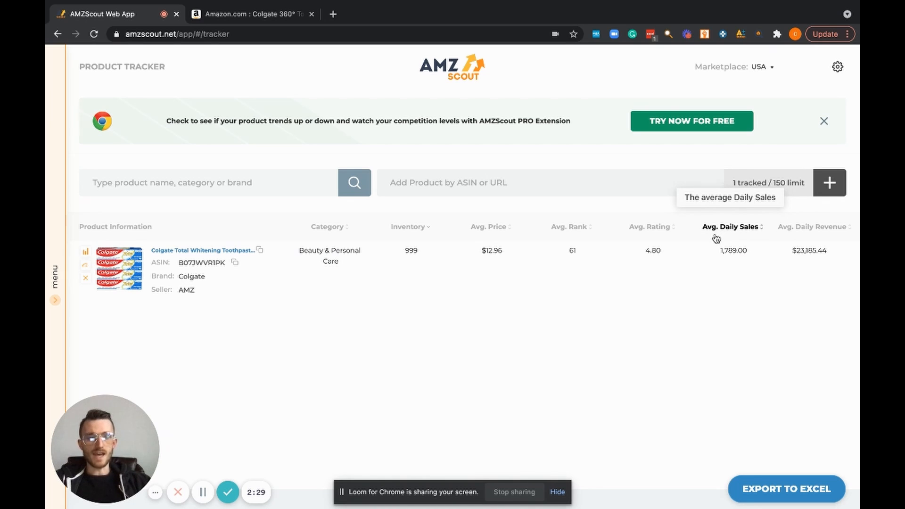
pyautogui.moveTo(716, 260)
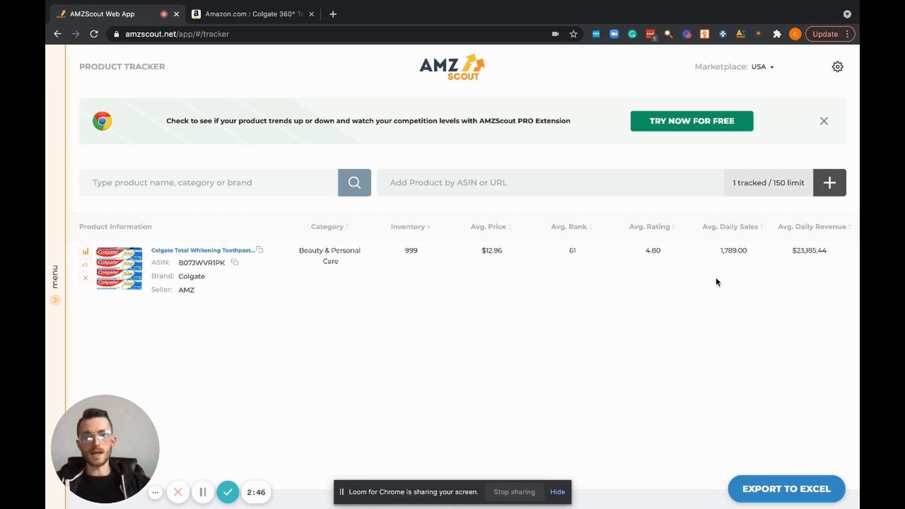
pyautogui.moveTo(743, 283)
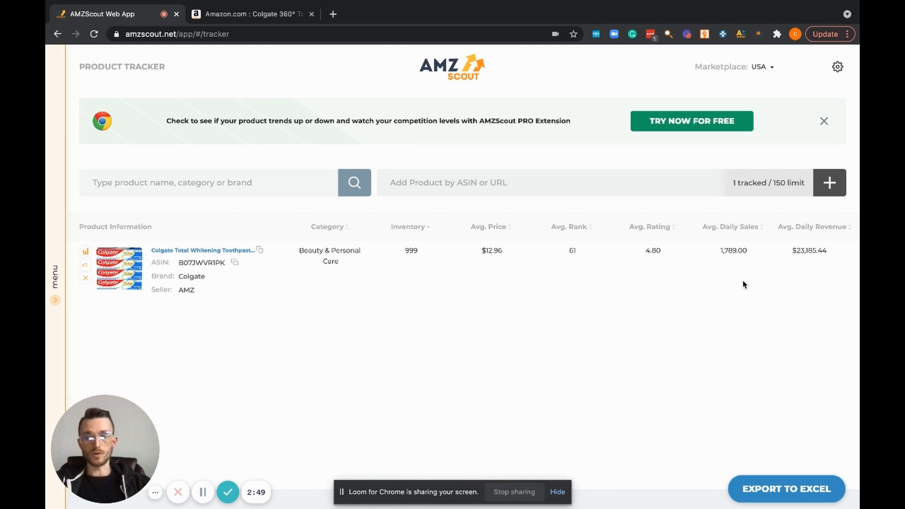
pyautogui.moveTo(701, 294)
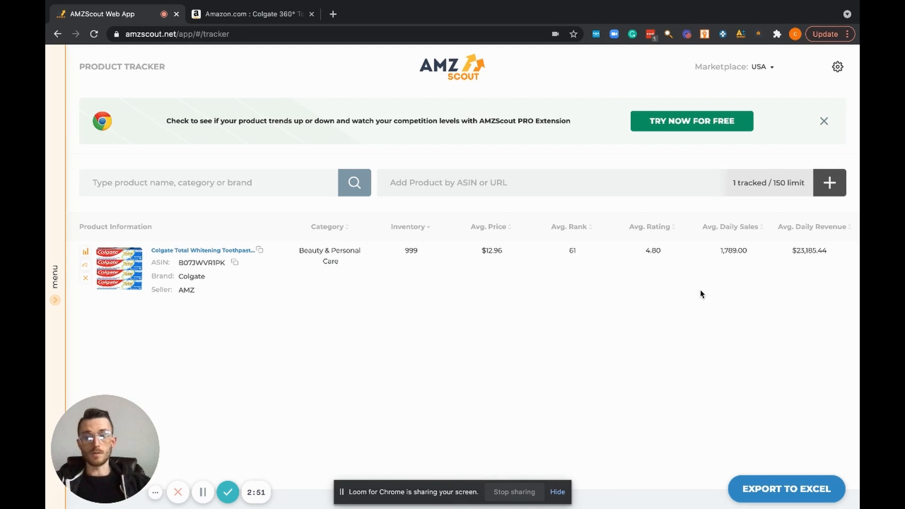
pyautogui.moveTo(710, 313)
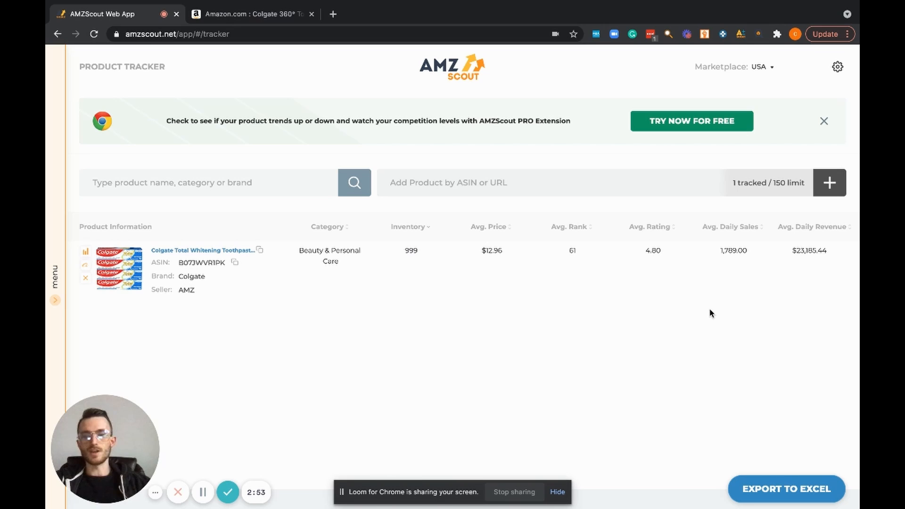
pyautogui.moveTo(787, 319)
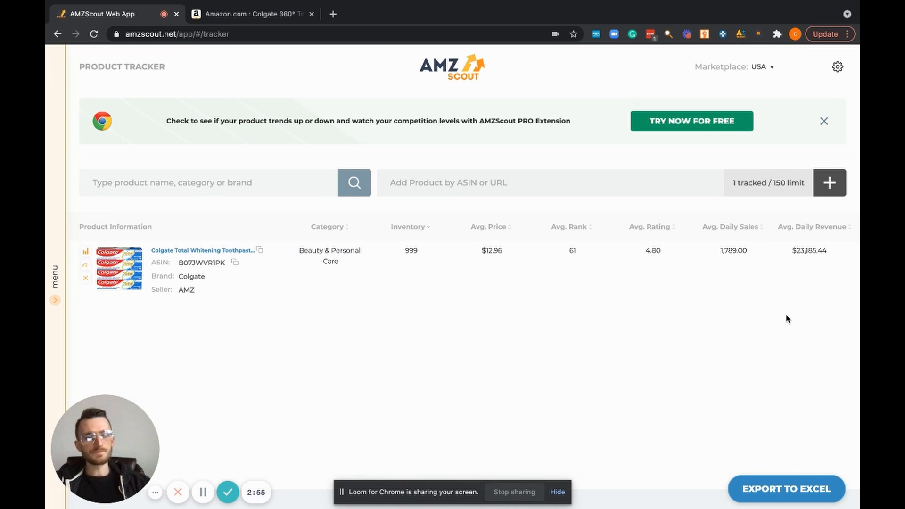
pyautogui.moveTo(725, 298)
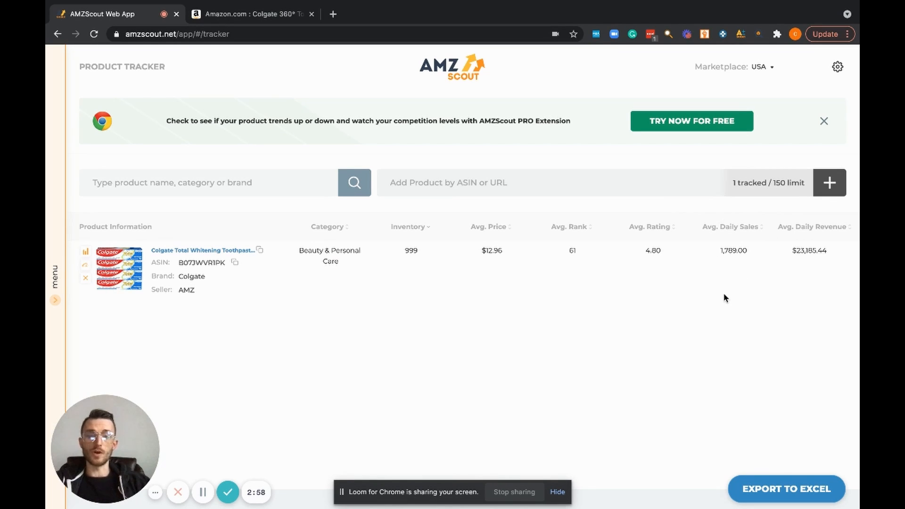
pyautogui.moveTo(818, 305)
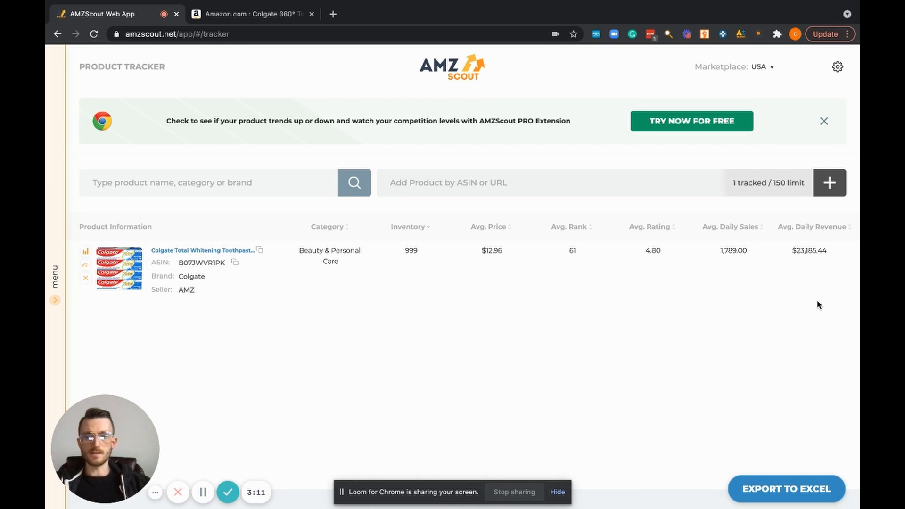
pyautogui.moveTo(781, 282)
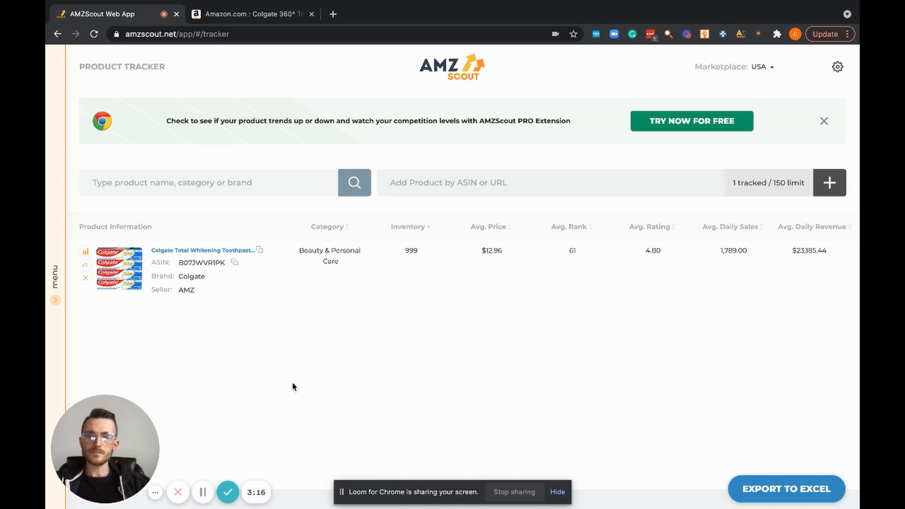
pyautogui.moveTo(304, 357)
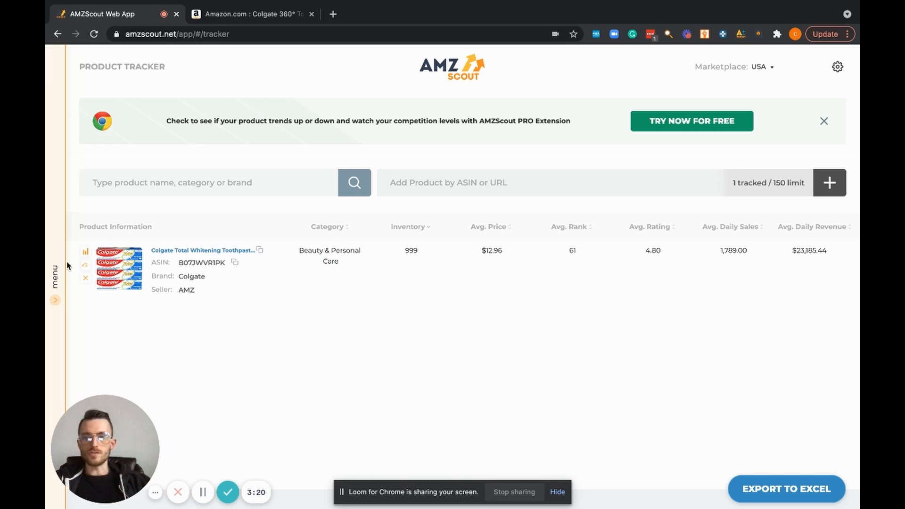
# Expand the Colgate toothpaste row to show its sales/rank chart and Additional Info details.
pyautogui.click(85, 252)
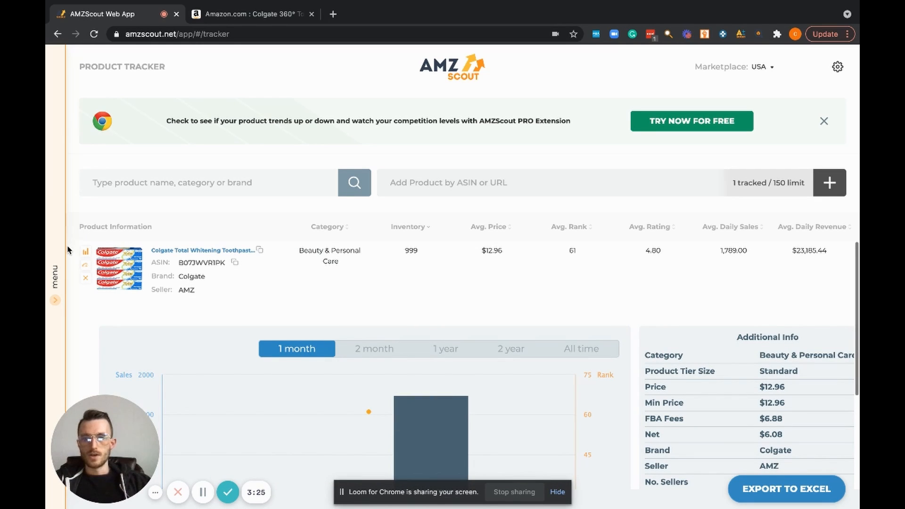
pyautogui.moveTo(85, 252)
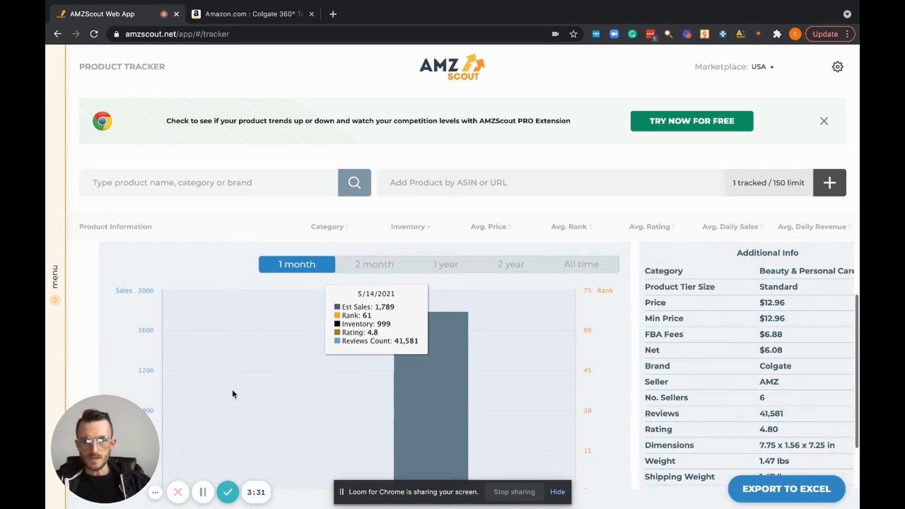
pyautogui.scroll(-3)
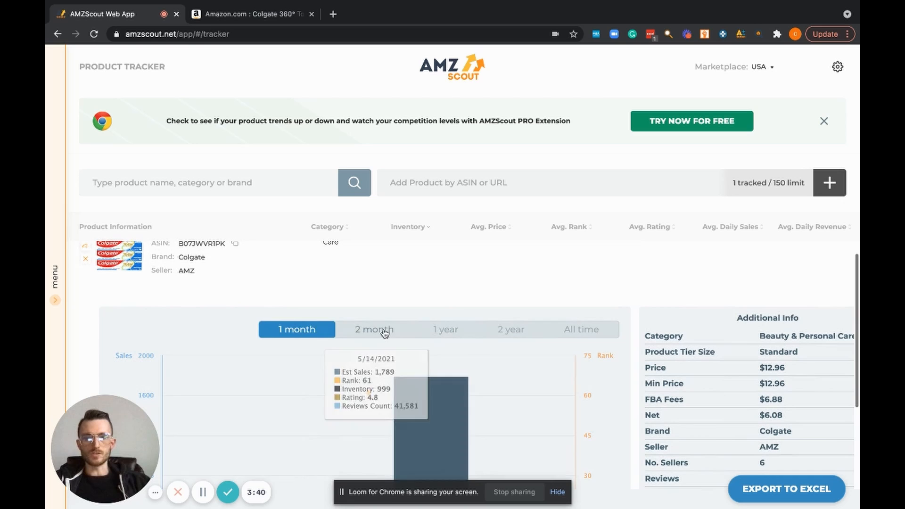
pyautogui.scroll(-3)
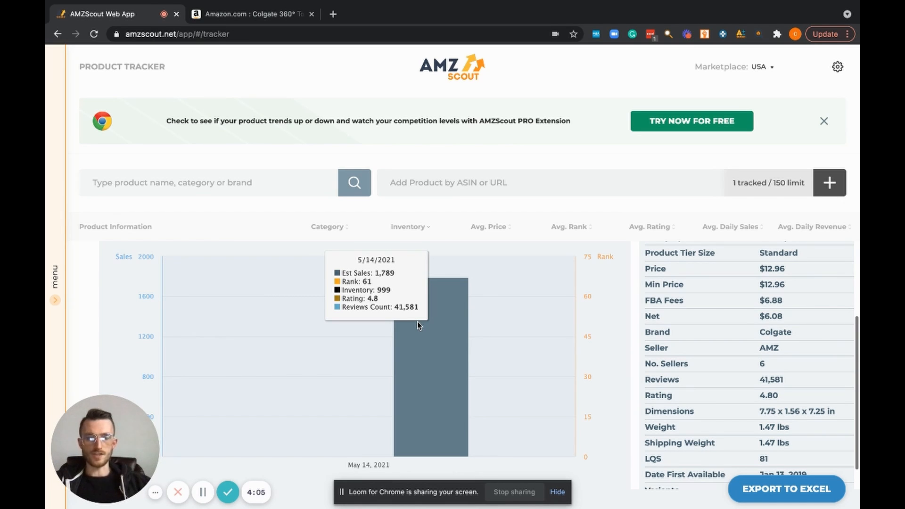
# Set the toothpaste chart to the 2-month range and review weight, first-available date and variants.
pyautogui.click(374, 272)
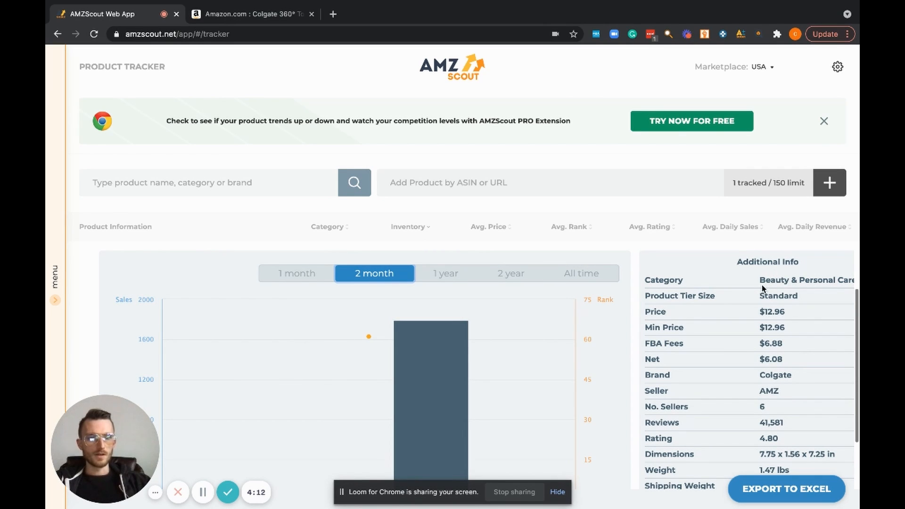
pyautogui.moveTo(727, 296)
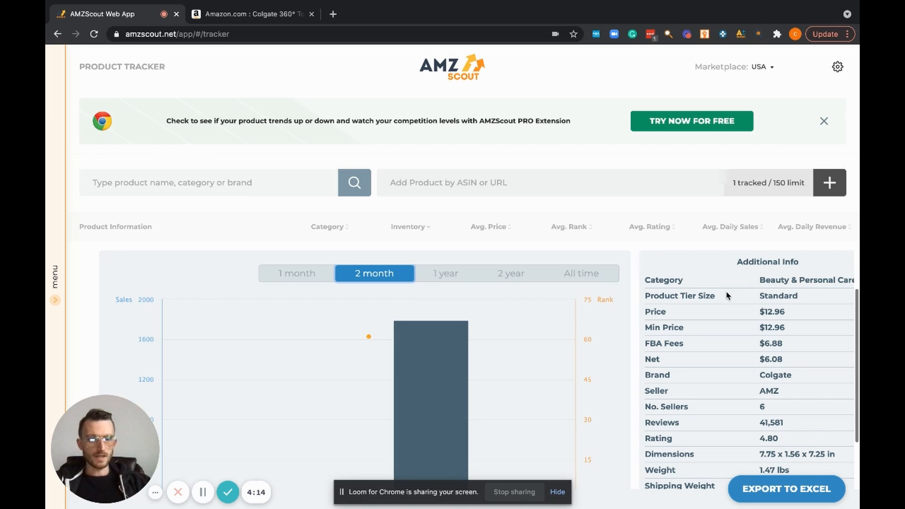
pyautogui.moveTo(720, 319)
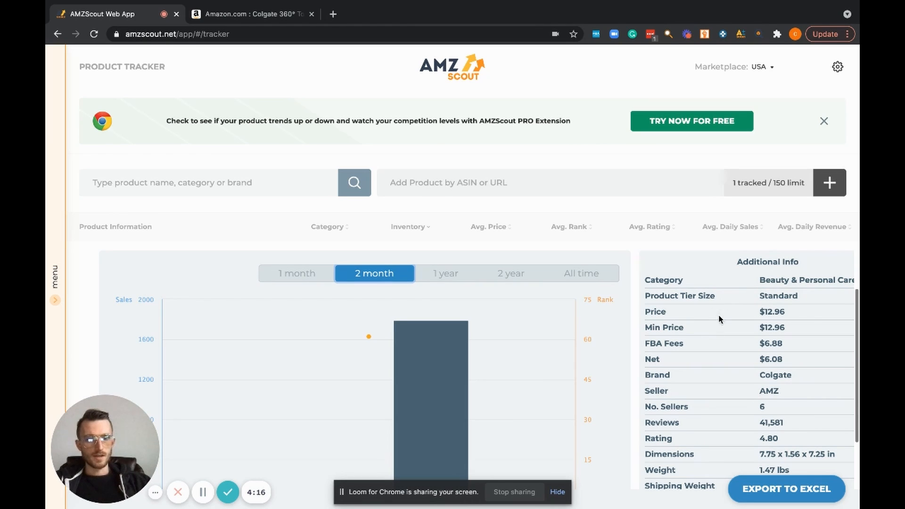
pyautogui.moveTo(726, 345)
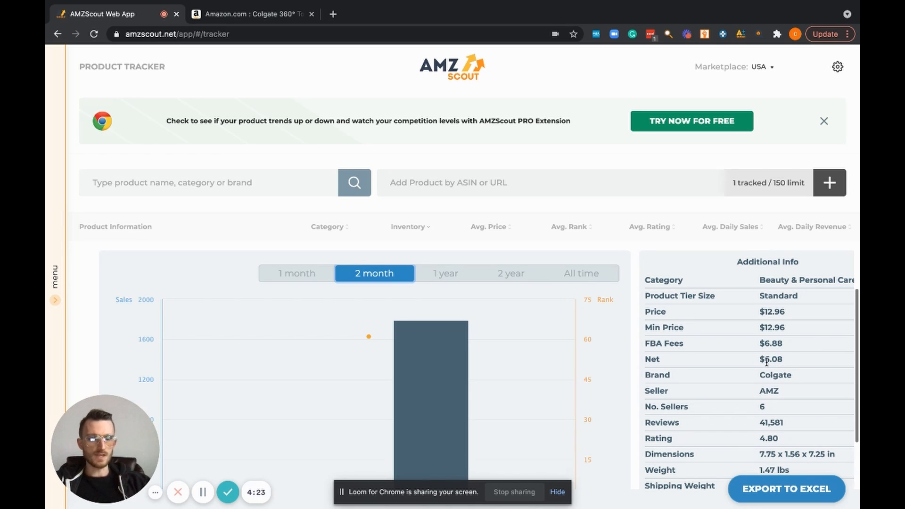
pyautogui.moveTo(736, 393)
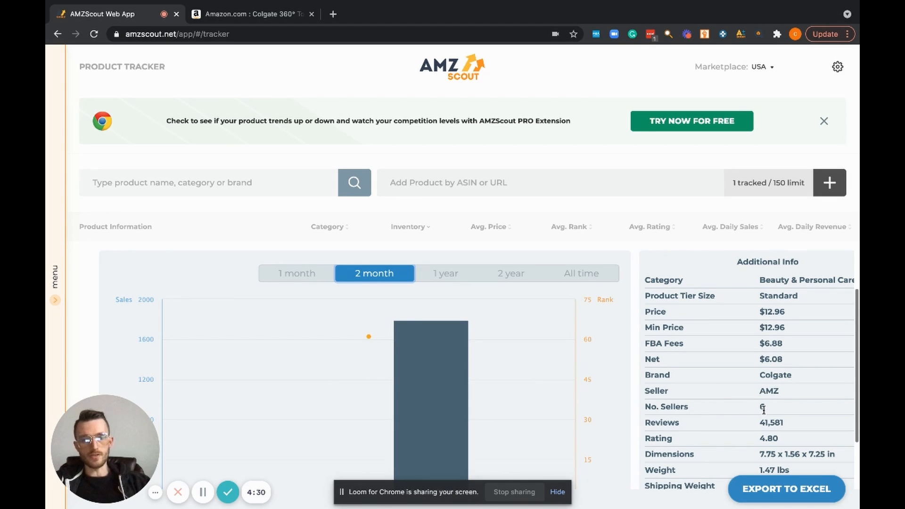
pyautogui.scroll(-3)
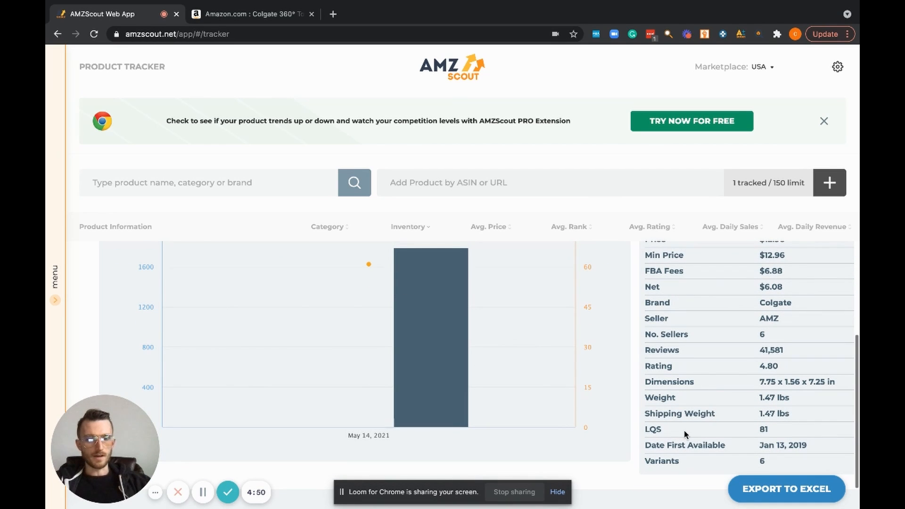
pyautogui.moveTo(741, 408)
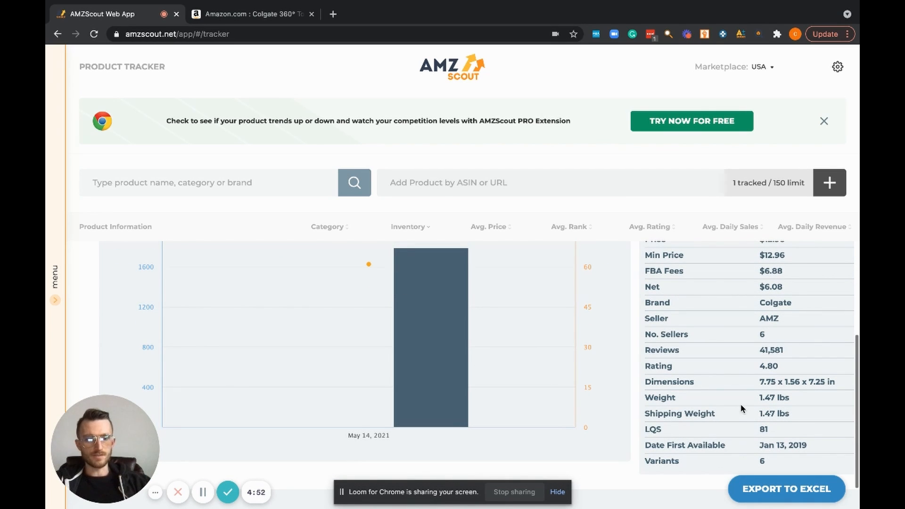
pyautogui.moveTo(429, 335)
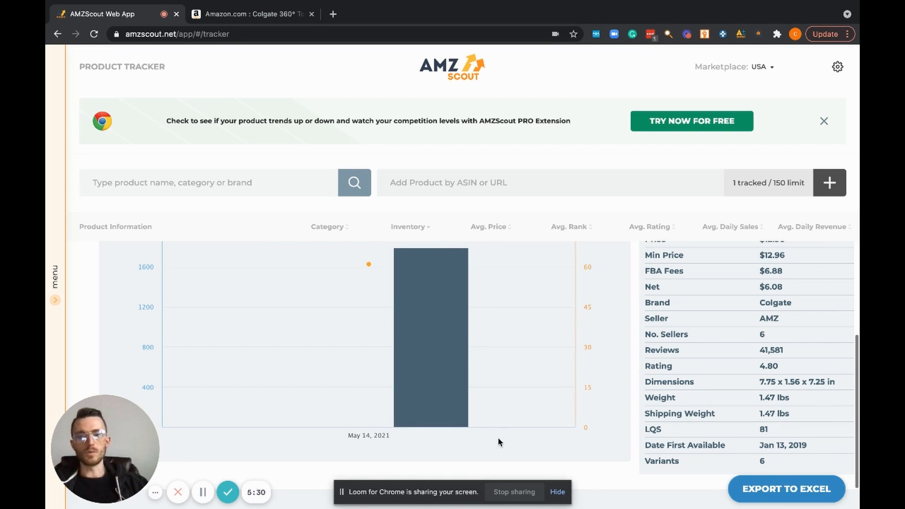
pyautogui.moveTo(460, 432)
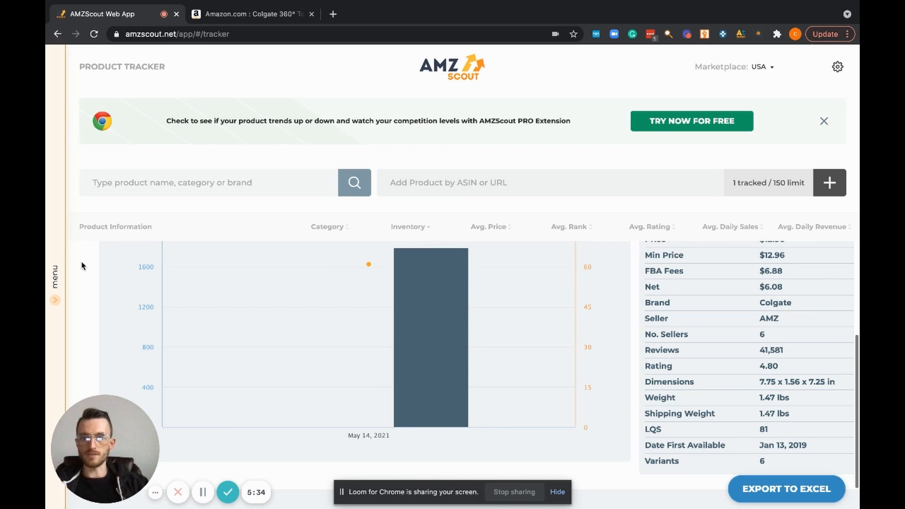
# Collapse the toothpaste chart and add ASIN B01LTHYW92, the Colgate 360° toothbrush, to the tracker.
pyautogui.click(374, 293)
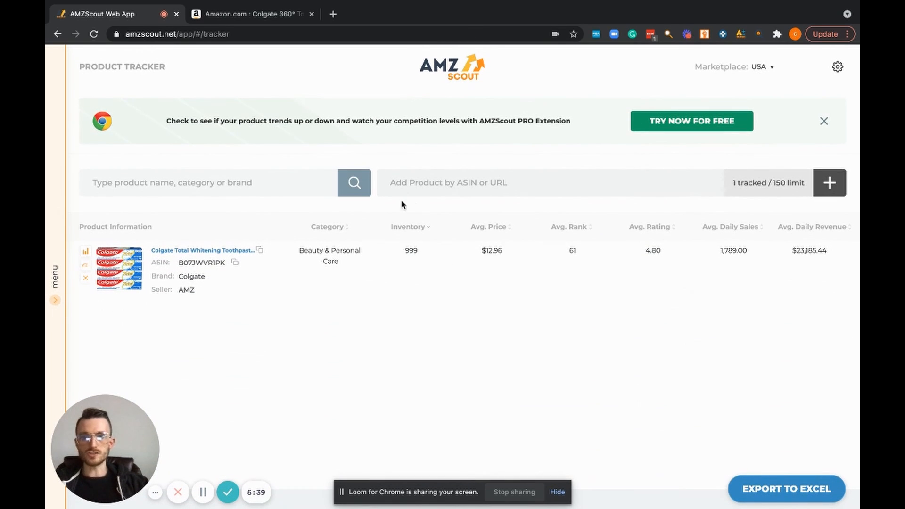
pyautogui.write('B01LTHYW92')
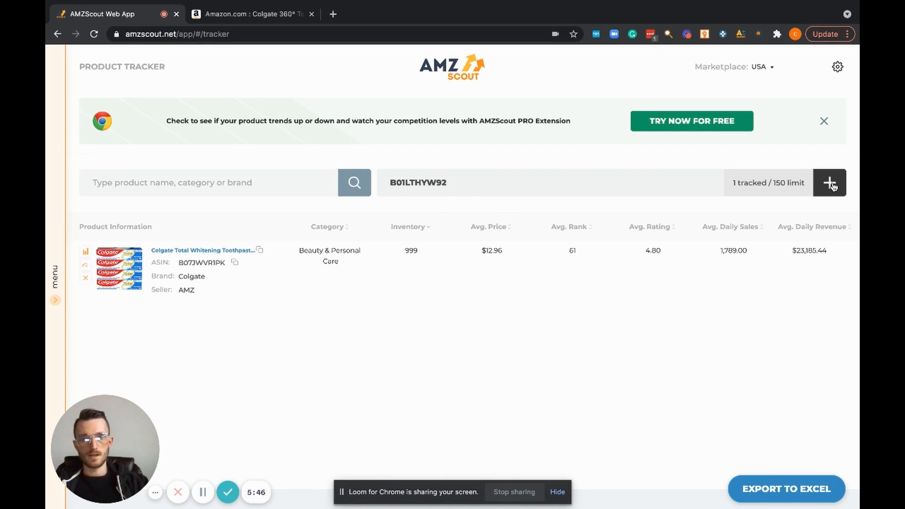
pyautogui.click(829, 183)
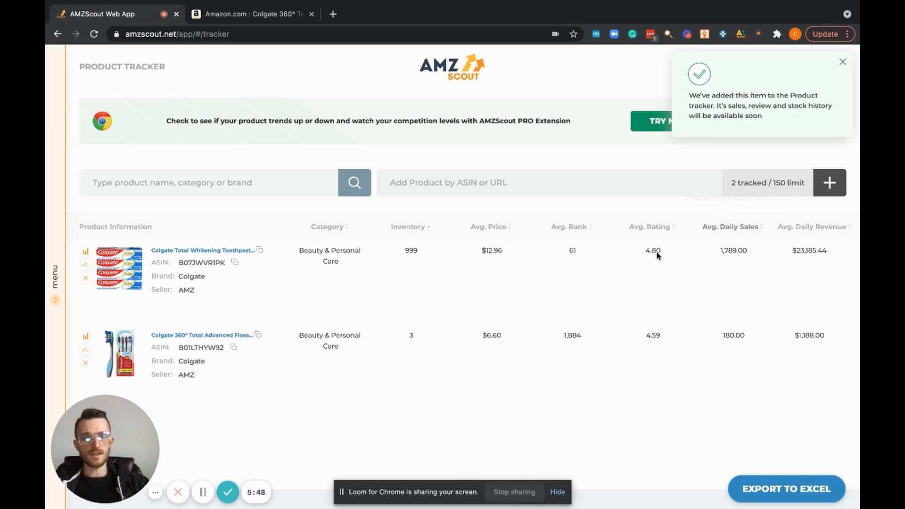
pyautogui.moveTo(750, 88)
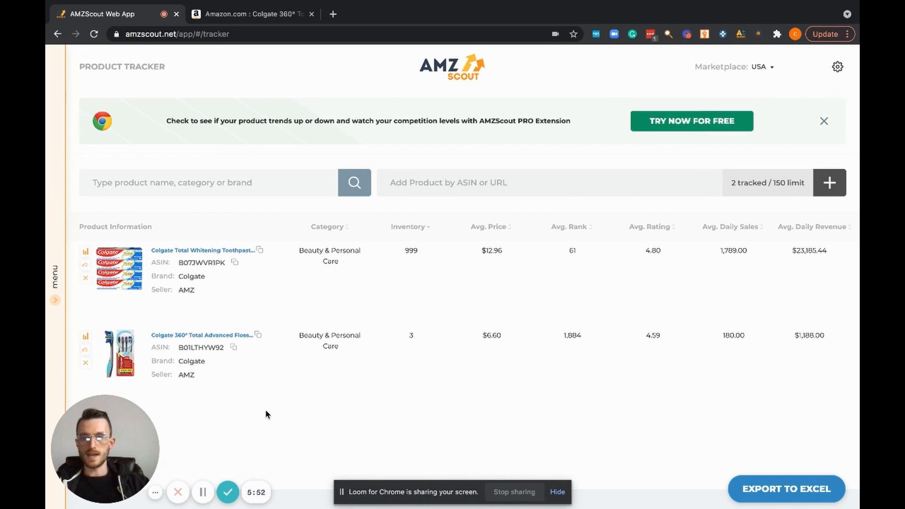
pyautogui.moveTo(218, 347)
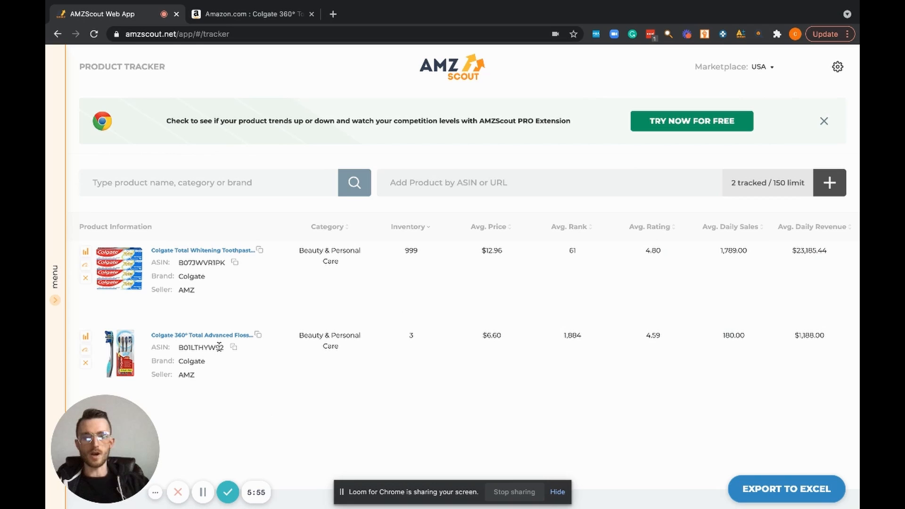
pyautogui.moveTo(344, 385)
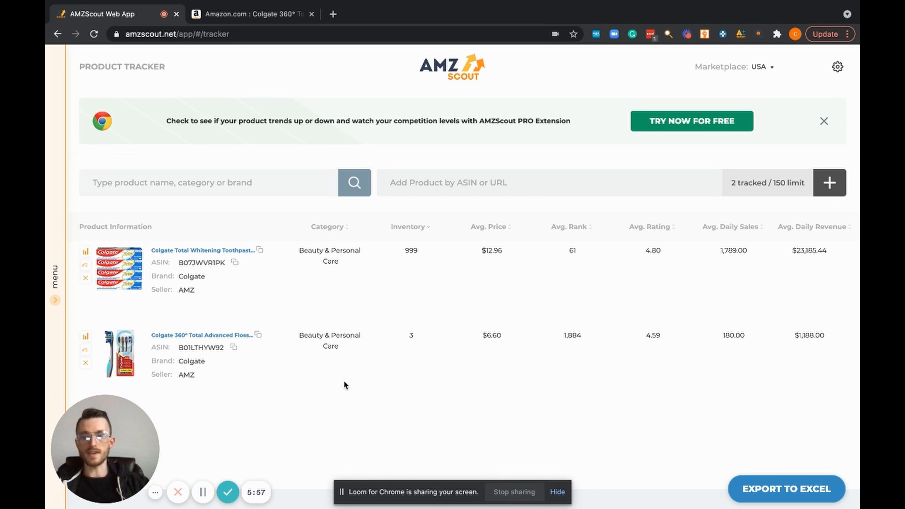